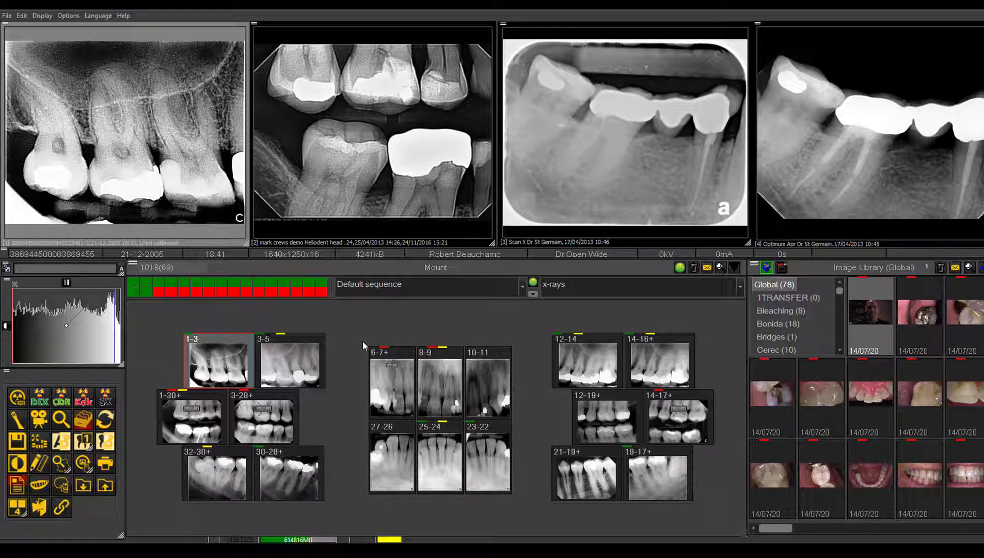
mouse_move(143, 389)
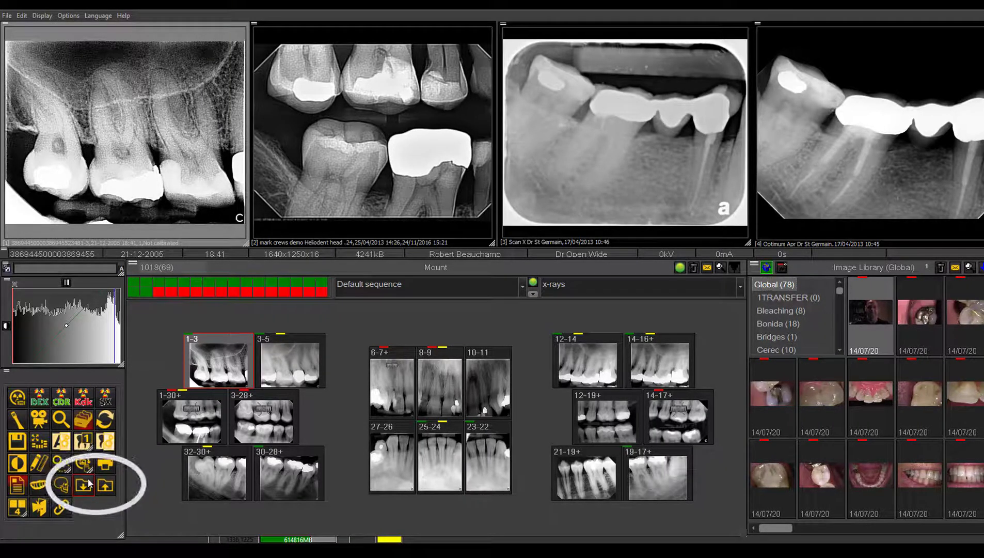
Step: Open the picture export window and show the global image library
left_click(83, 485)
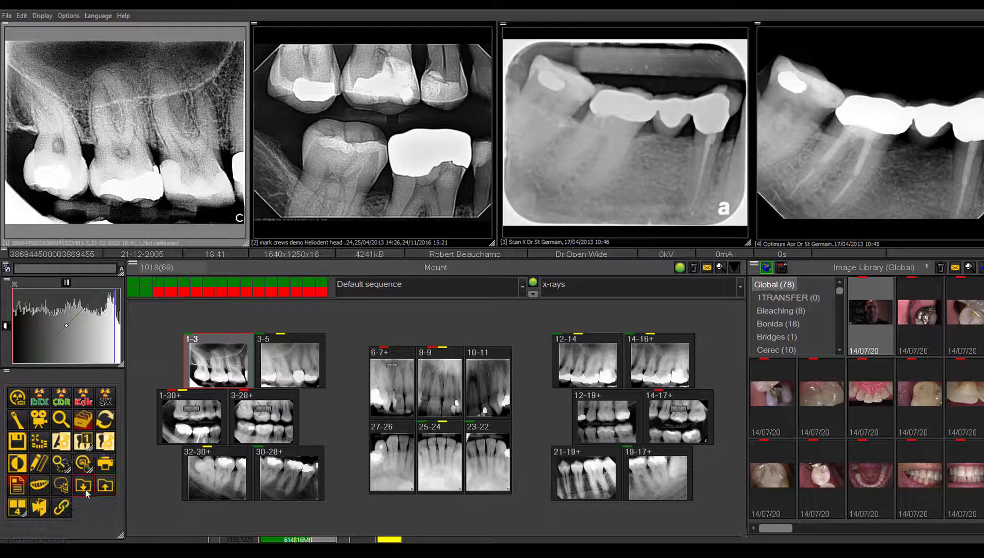
left_click(106, 485)
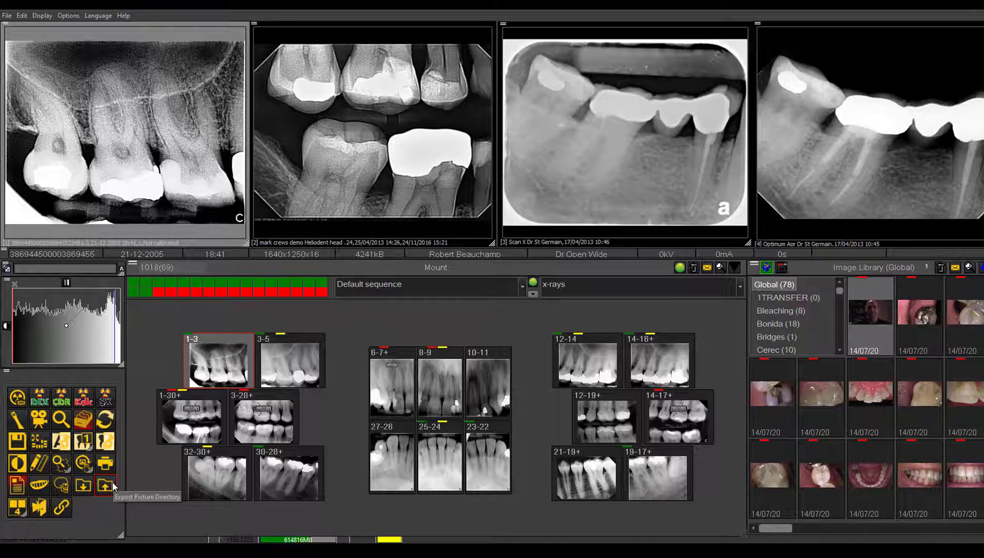
left_click(105, 485)
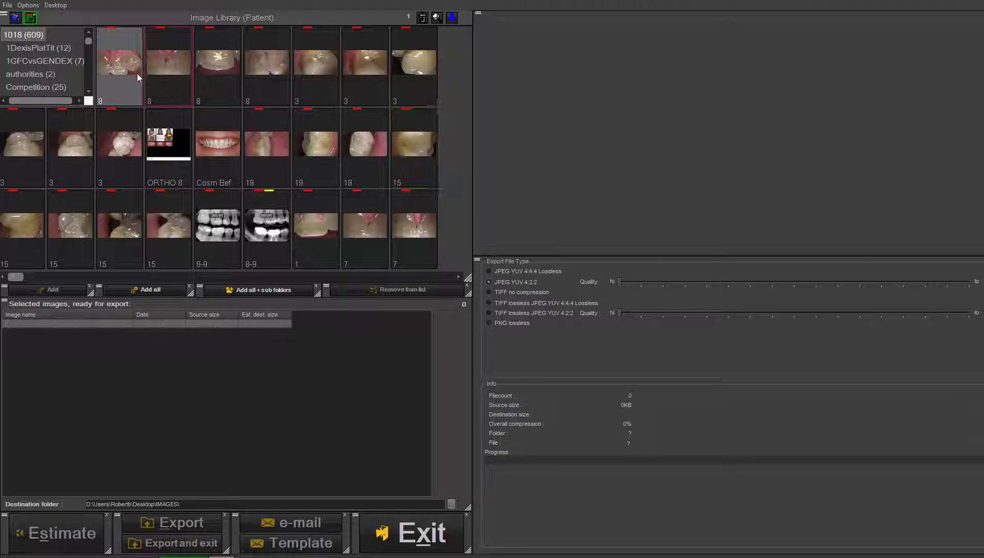
left_click(120, 226)
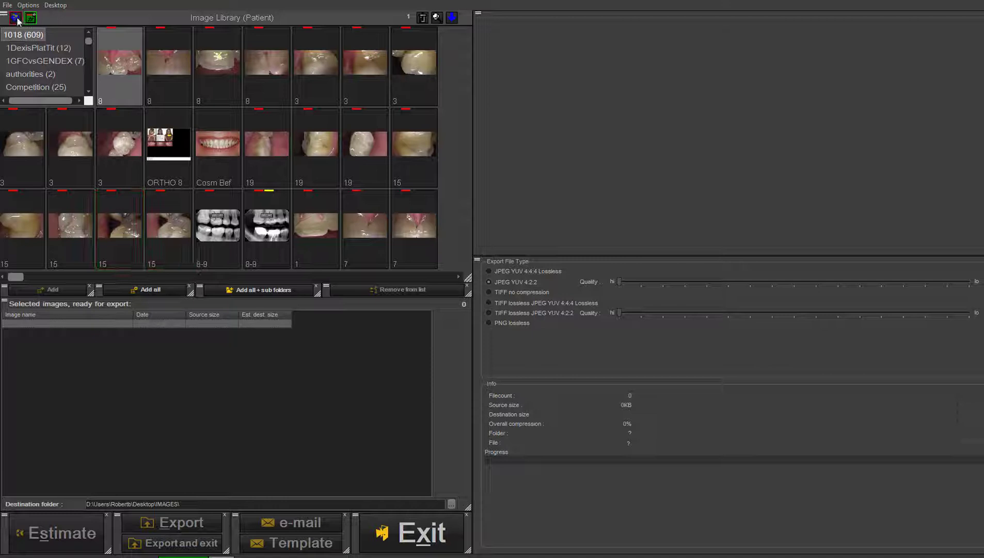
left_click(30, 17)
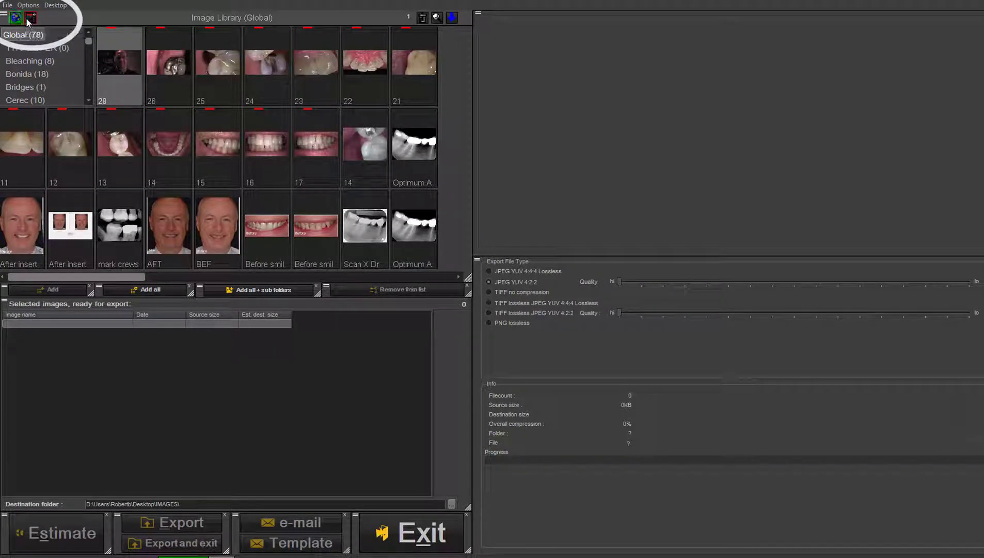
mouse_move(29, 17)
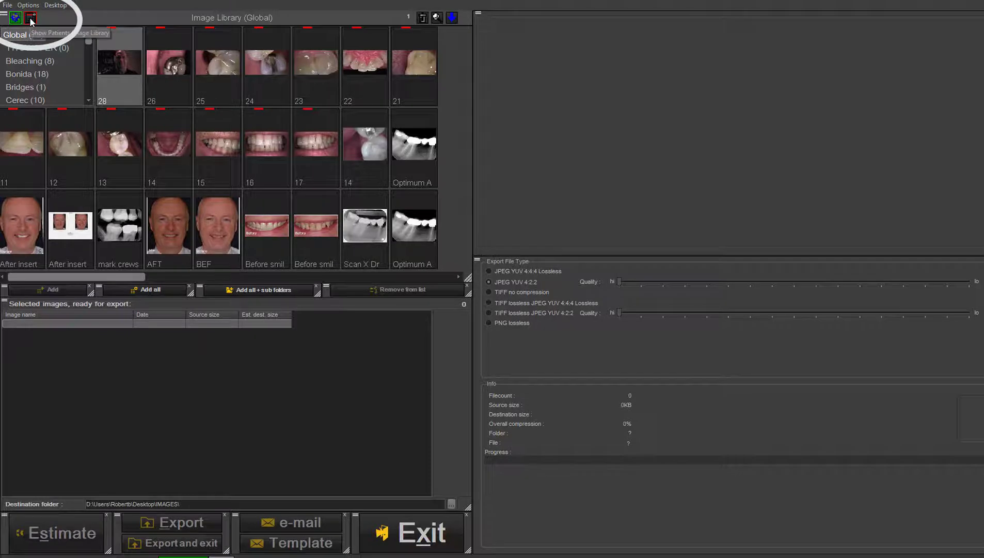
Step: Switch the export window back to the patient's image library
left_click(31, 18)
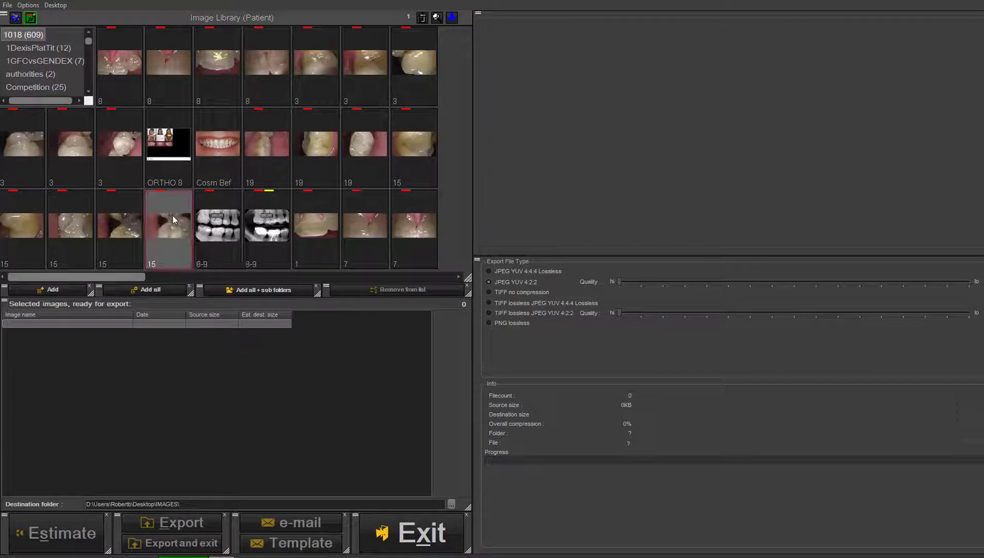
mouse_move(173, 223)
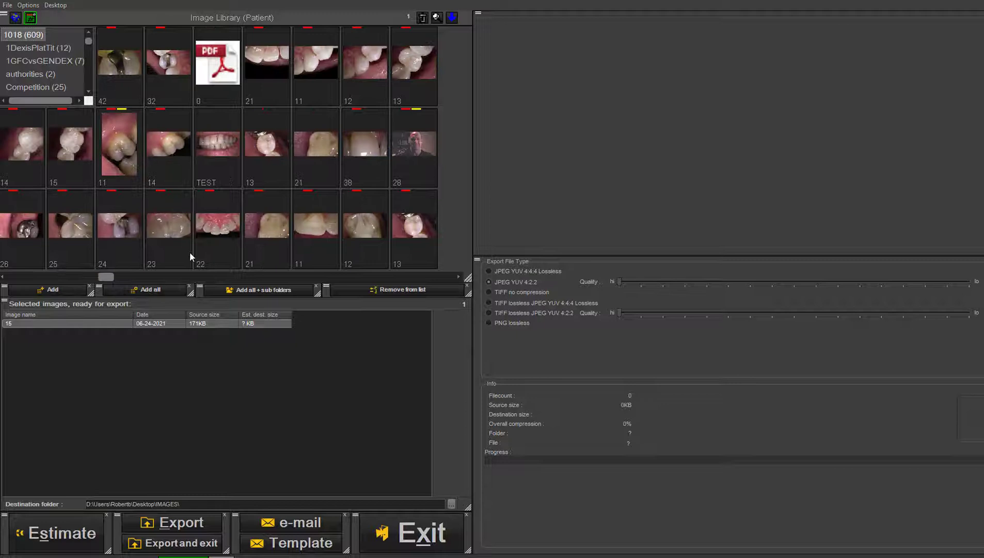
Step: Add images 22, 1.5 GFC Sept 4 2012 and eliterobert sept 4 2012 to the Selected images list
left_click(218, 227)
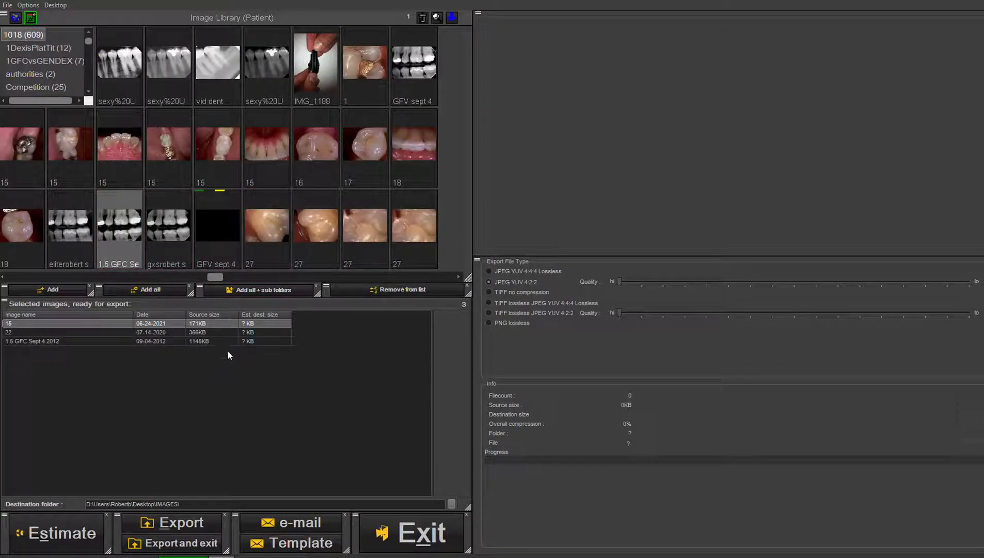
mouse_move(63, 307)
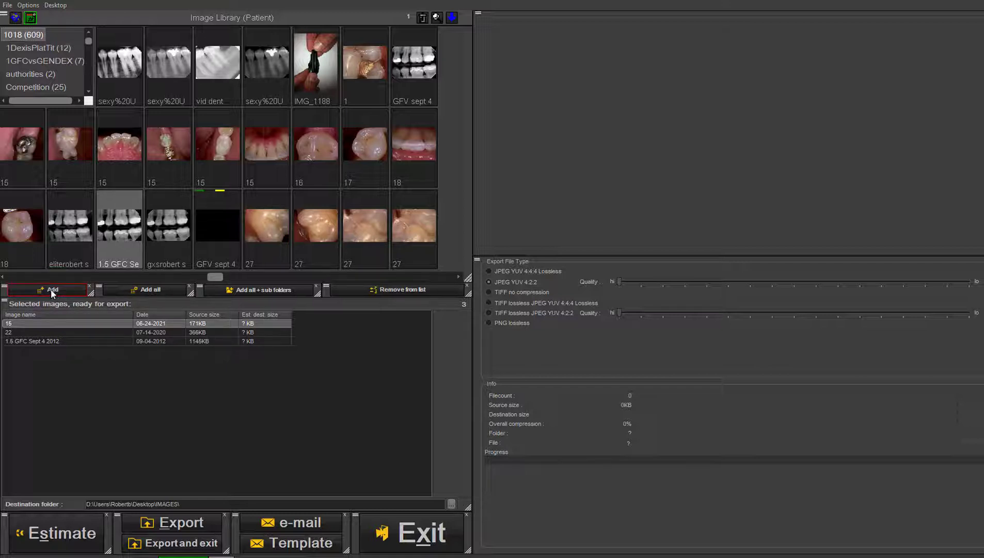
left_click(70, 224)
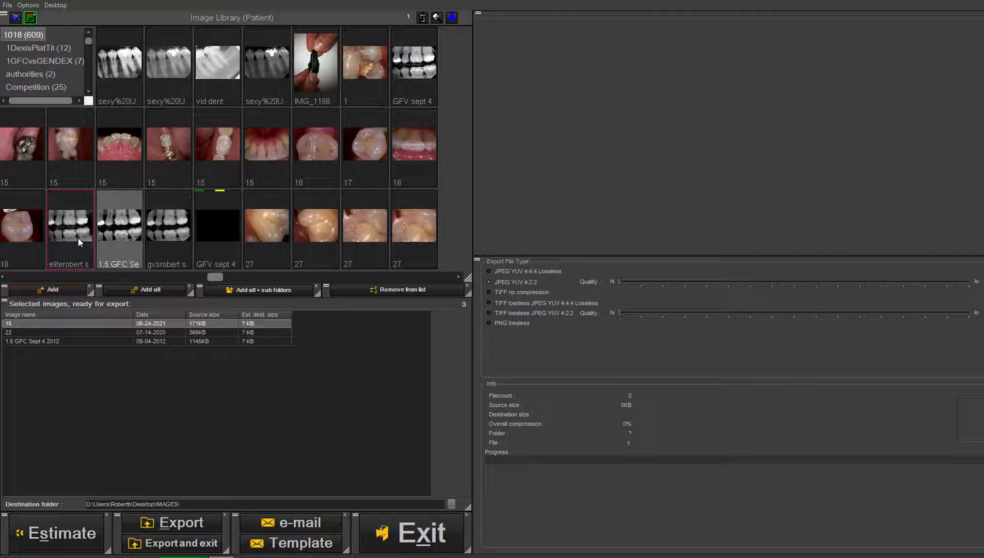
left_click(52, 290)
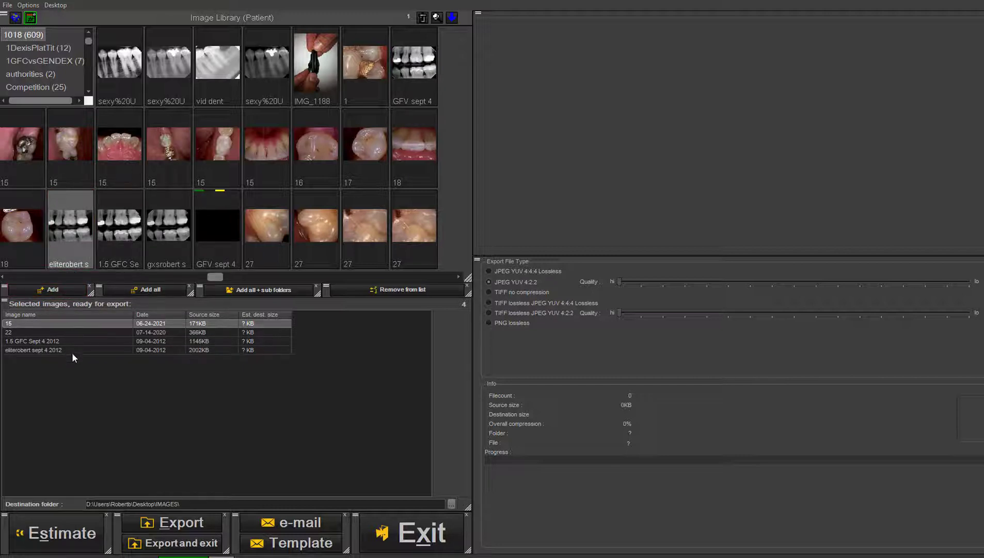
left_click(118, 148)
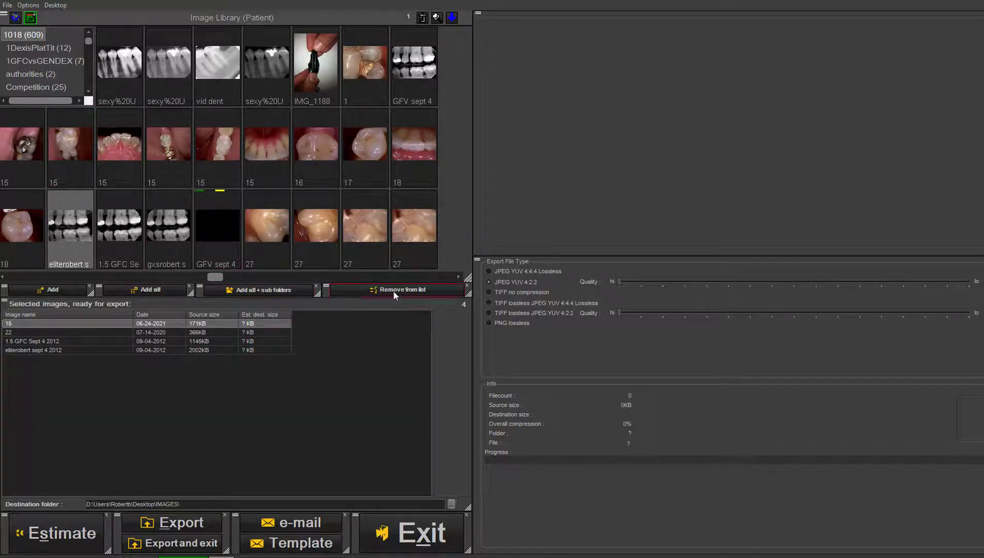
Step: Remove the 1.5 GFC Sept 4 2012 image from the export list
left_click(82, 340)
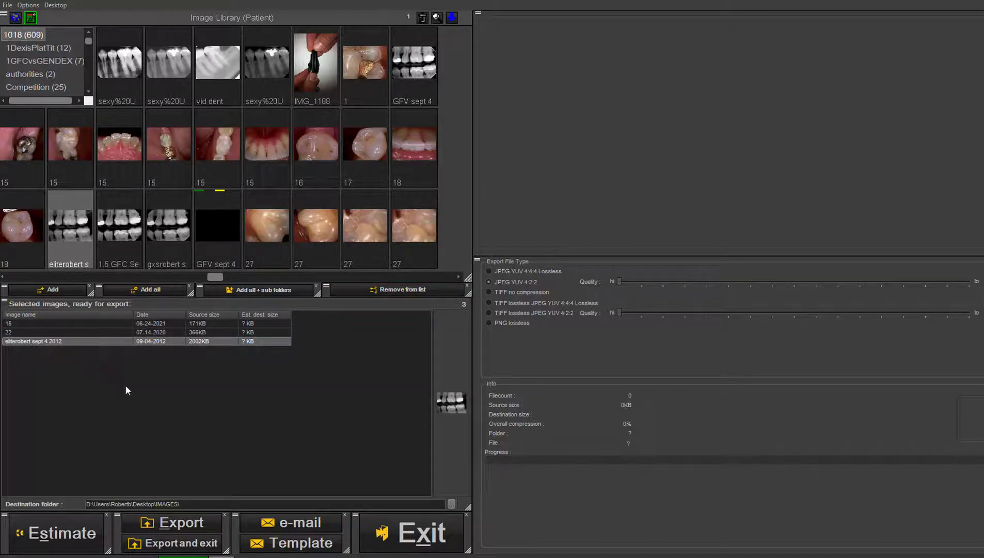
mouse_move(137, 397)
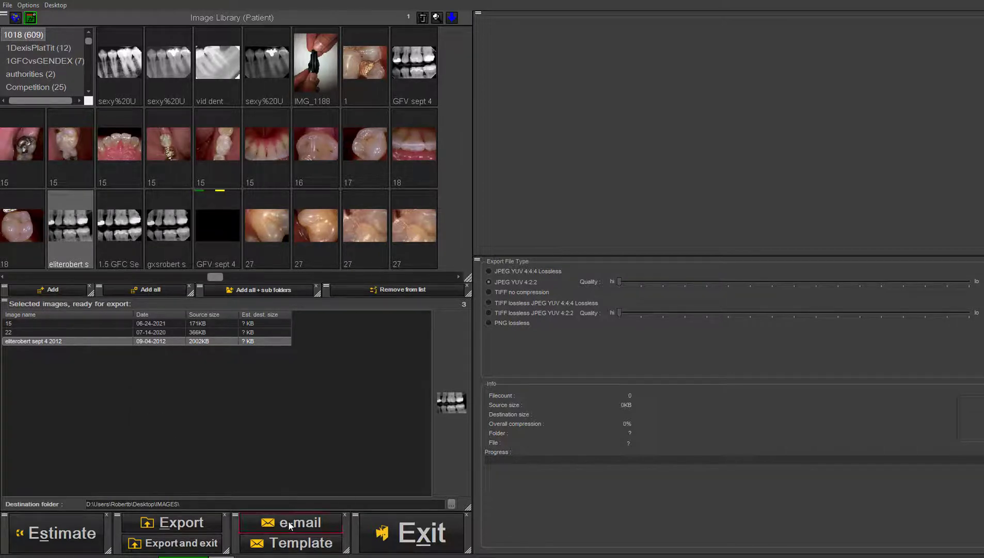
mouse_move(183, 522)
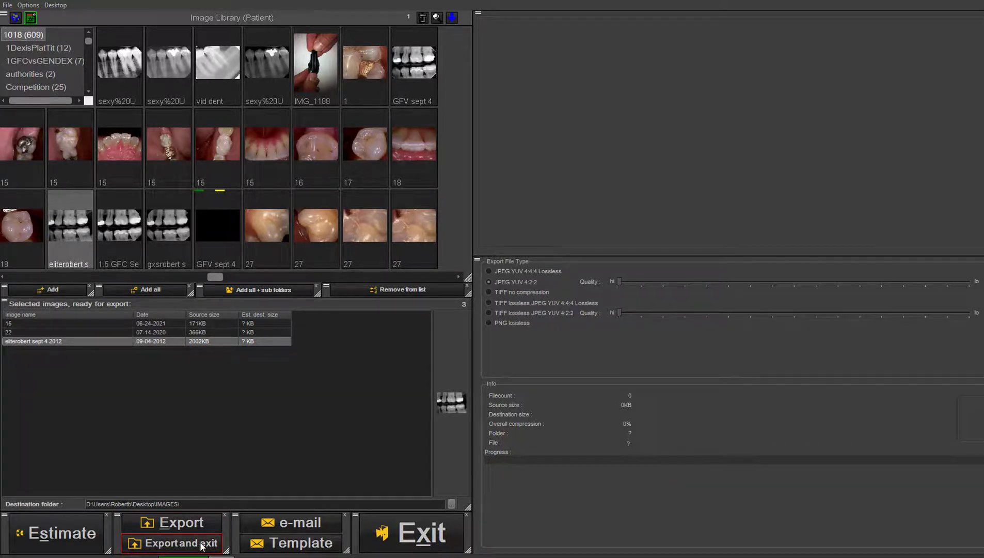
mouse_move(290, 522)
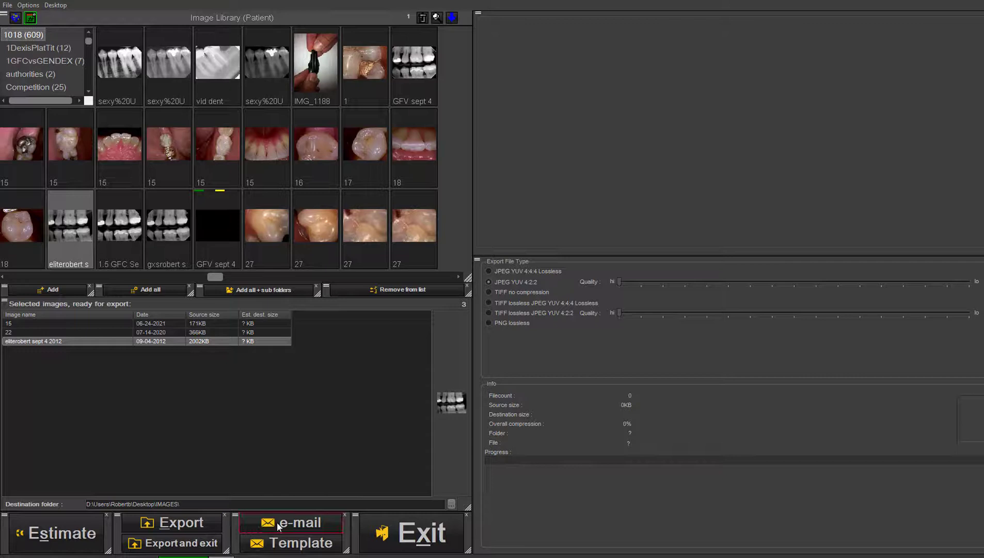
mouse_move(286, 537)
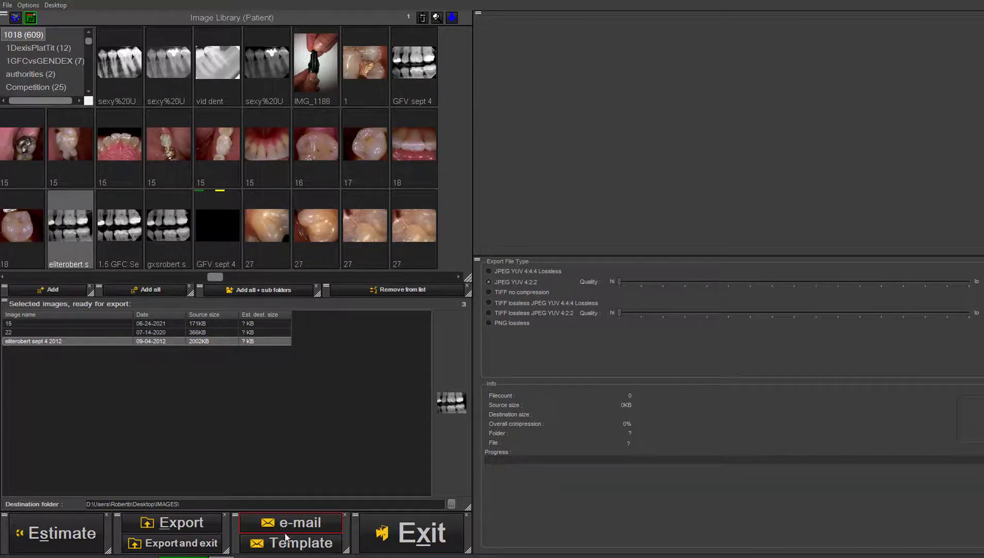
mouse_move(291, 542)
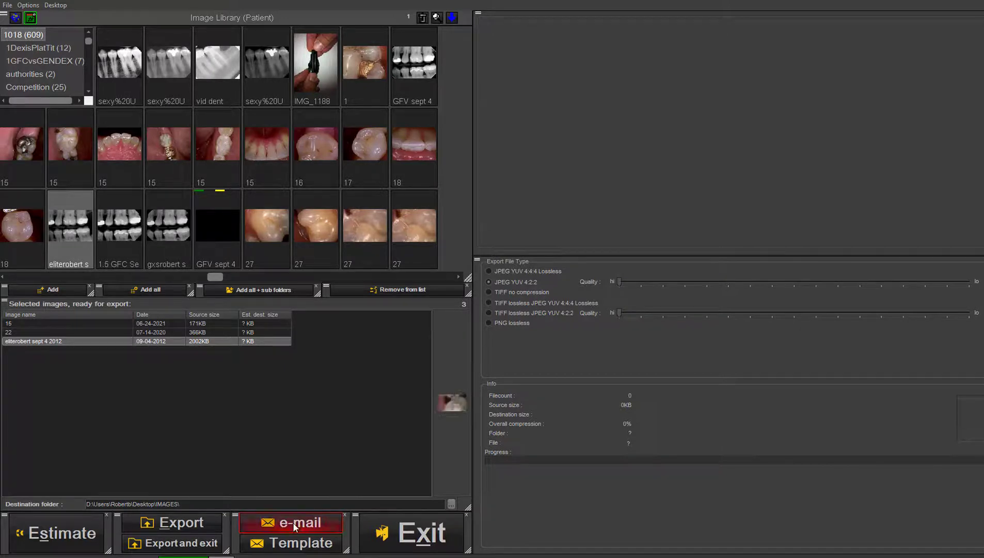
Step: Email the three listed images, then select the subject field and first attachment
left_click(290, 522)
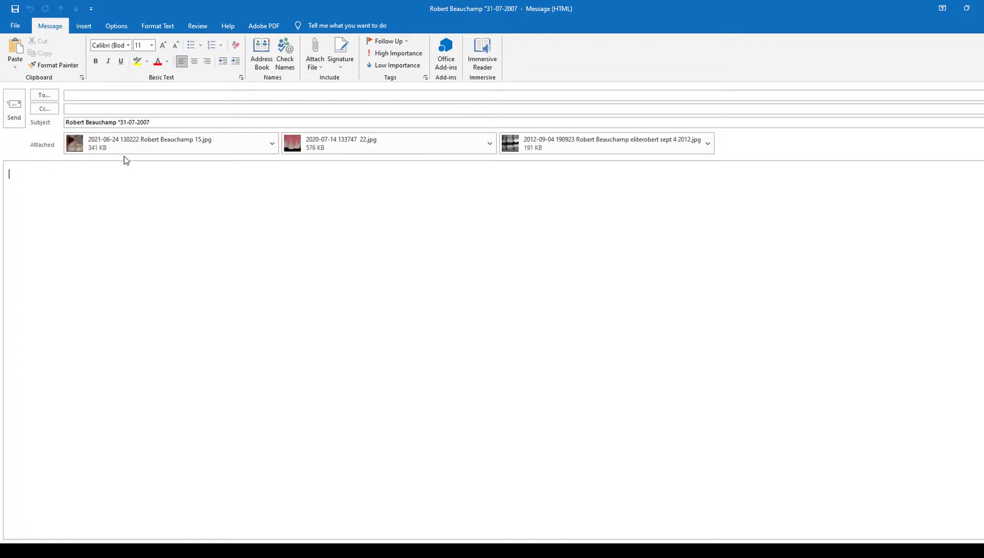
left_click(175, 122)
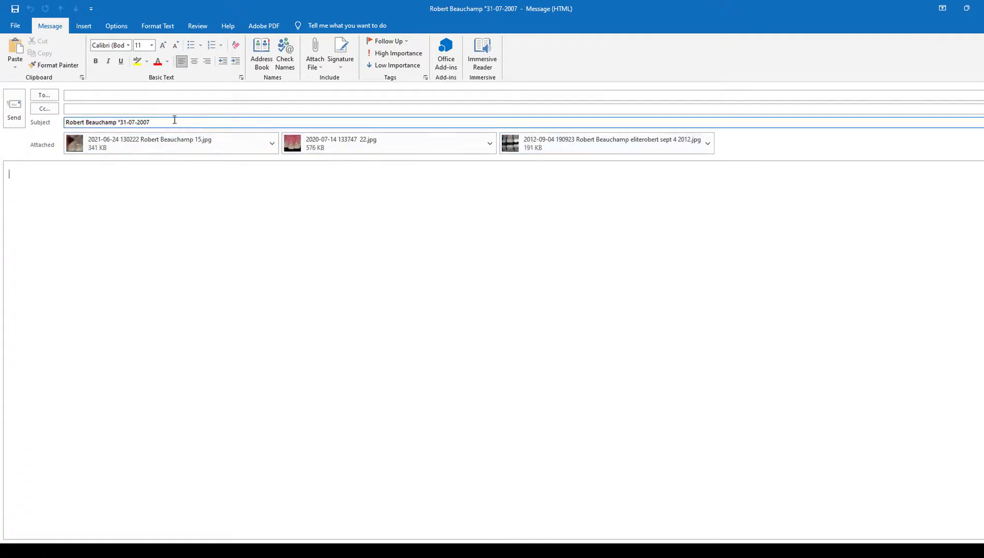
left_click(169, 143)
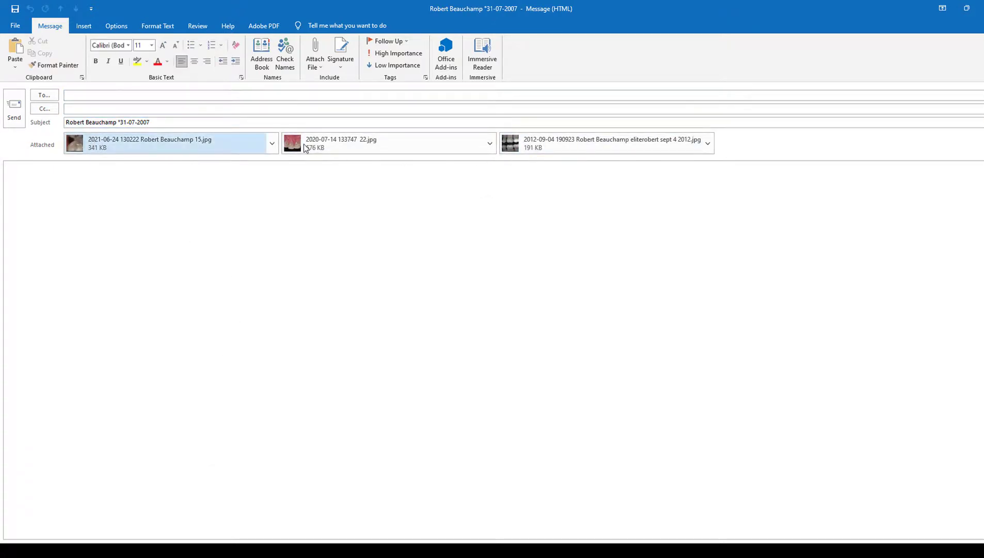